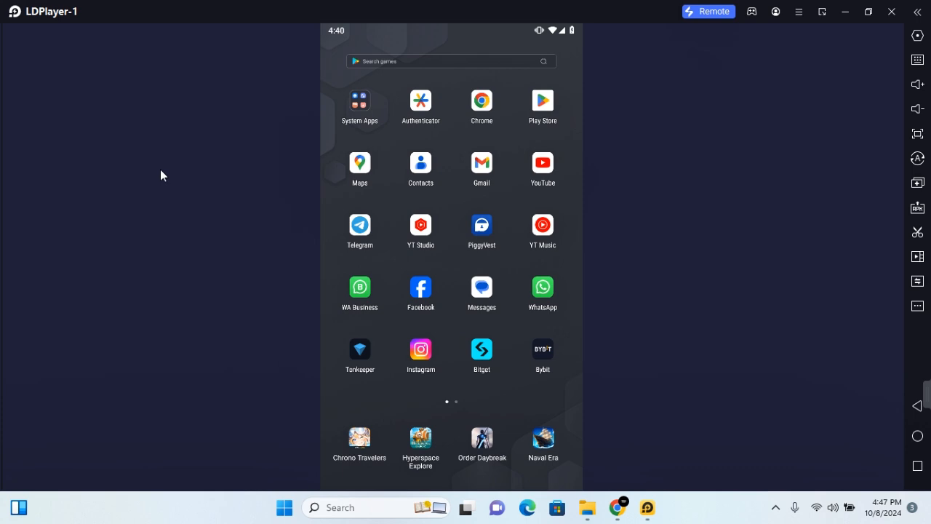
mouse_move(477, 396)
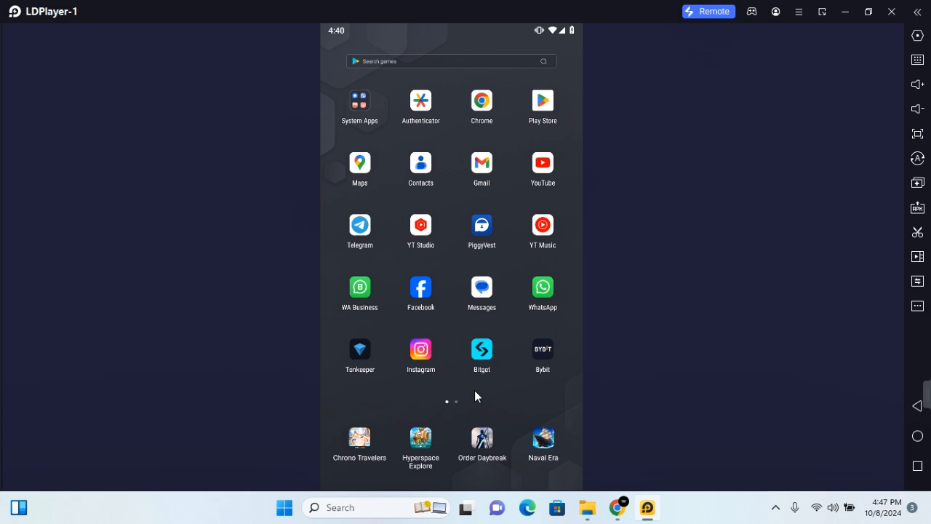
- Launch Android Settings from the System Apps folder and enter its System section
click(359, 99)
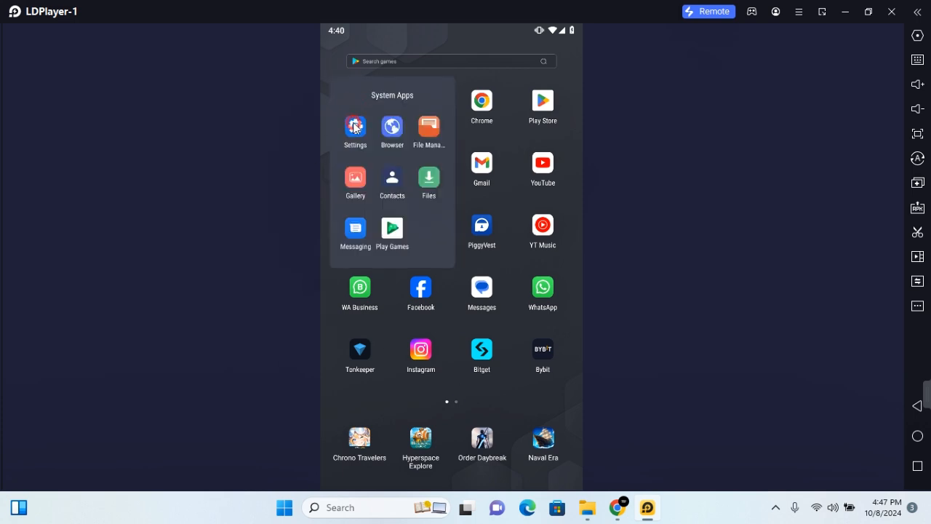
click(356, 125)
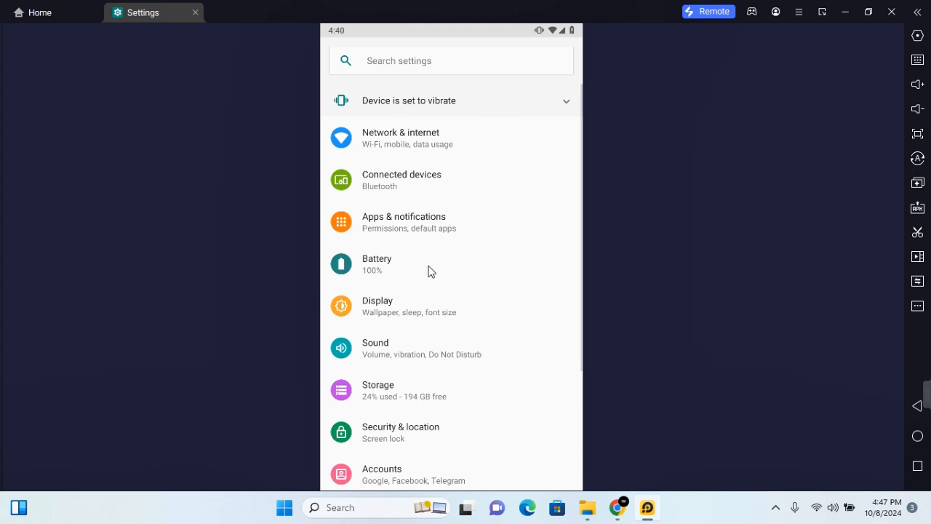
scroll(down, 3)
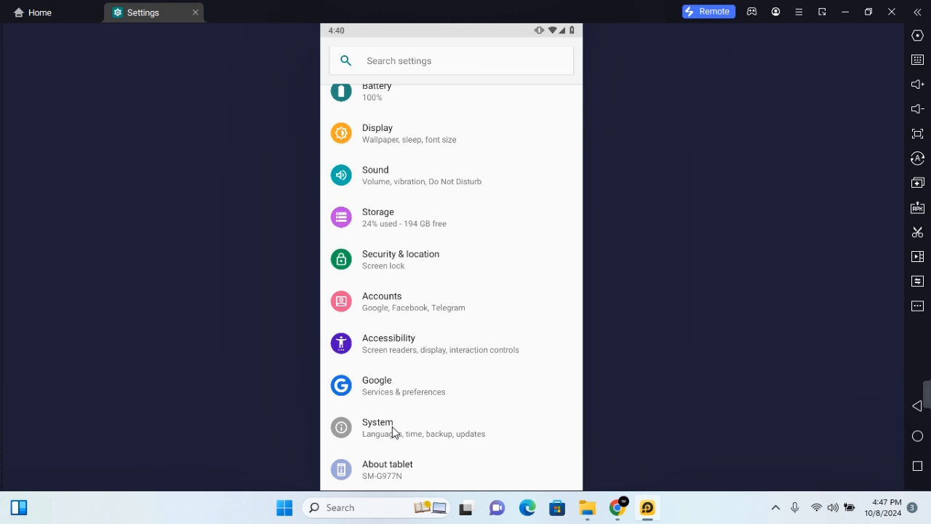
click(379, 428)
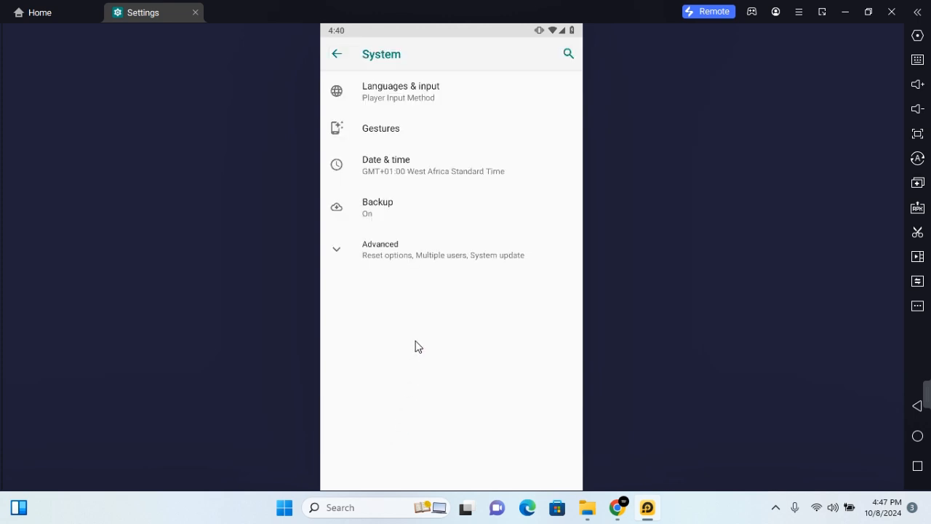
- Expand Advanced and use the 'system up' search to land on System updates
click(380, 249)
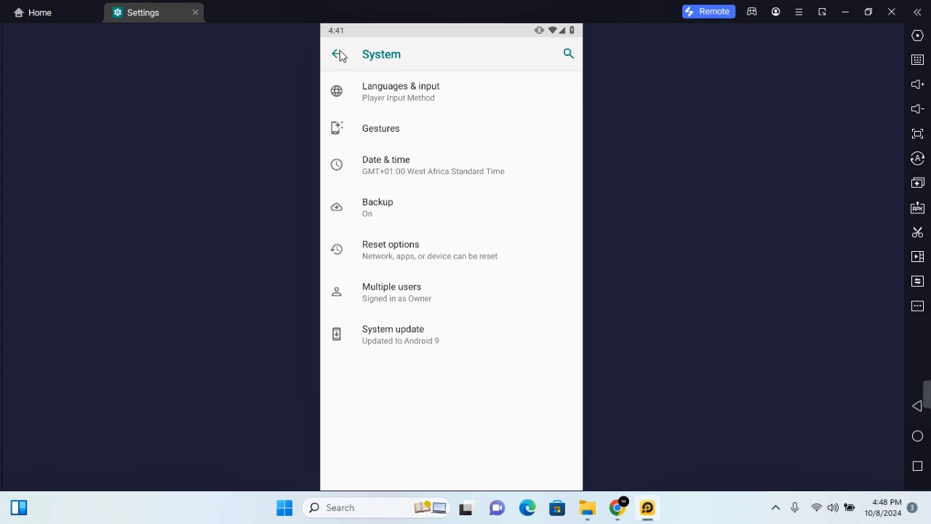
text(system up)
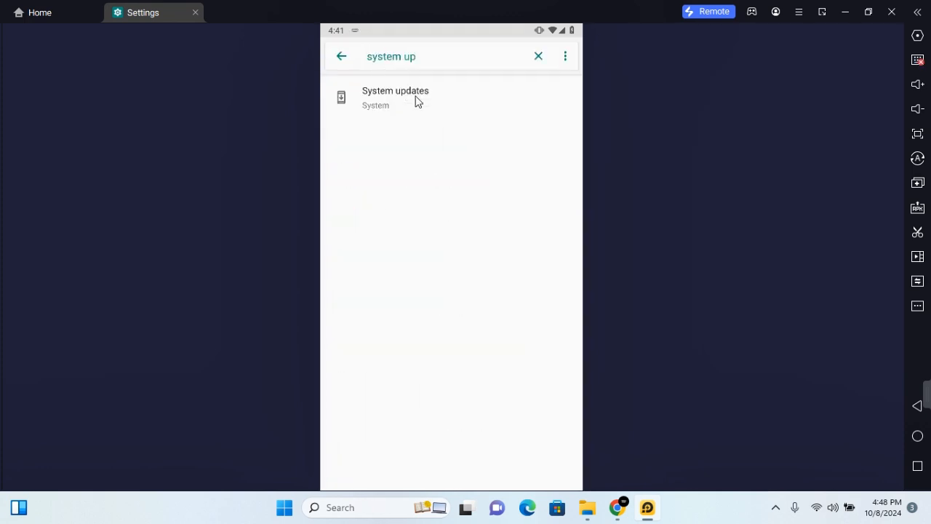
click(396, 98)
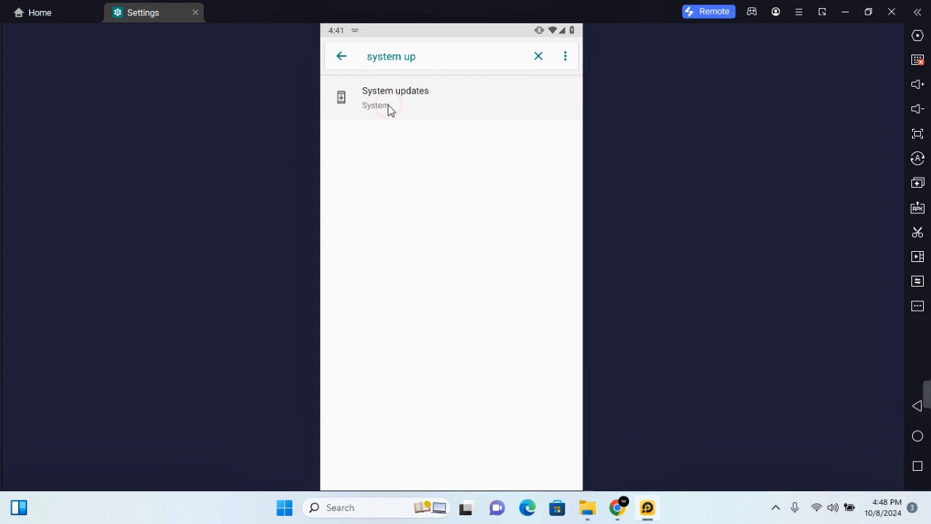
click(395, 97)
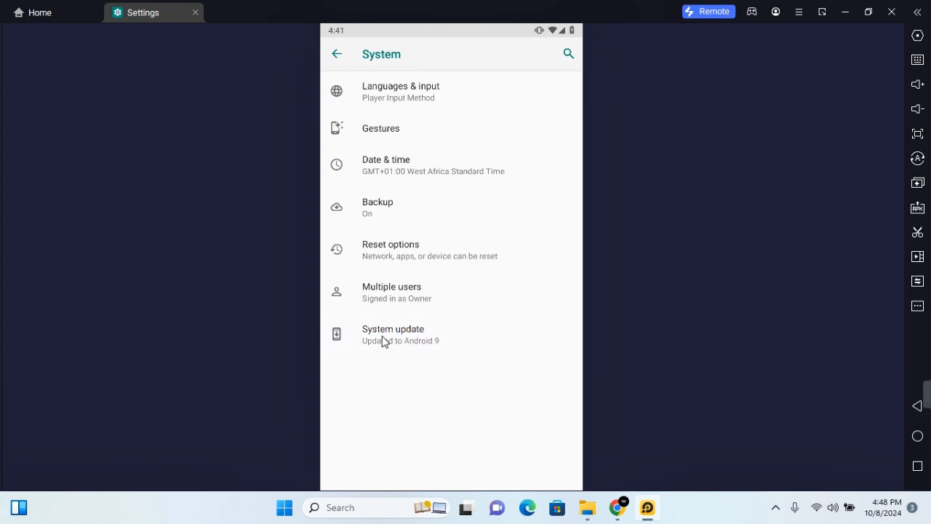
- Show the System update status page reporting Android 9 is up to date
click(393, 333)
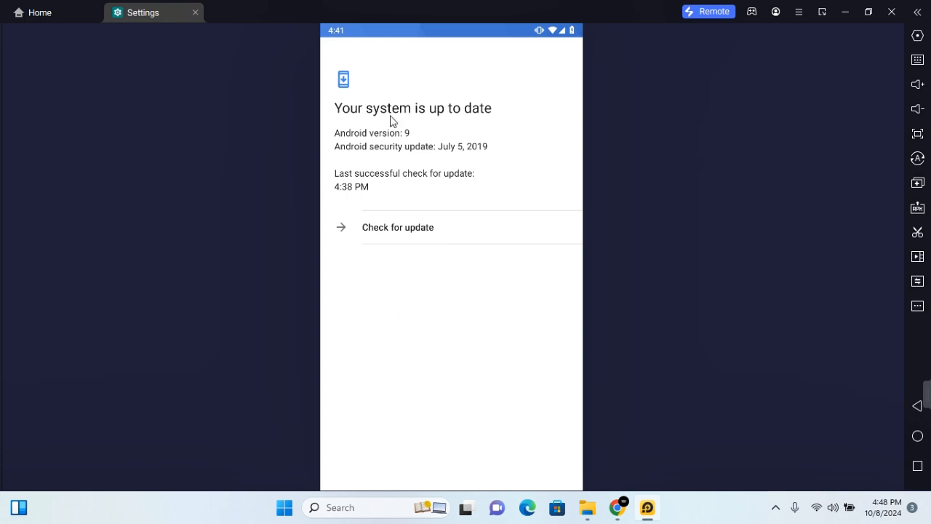
mouse_move(419, 119)
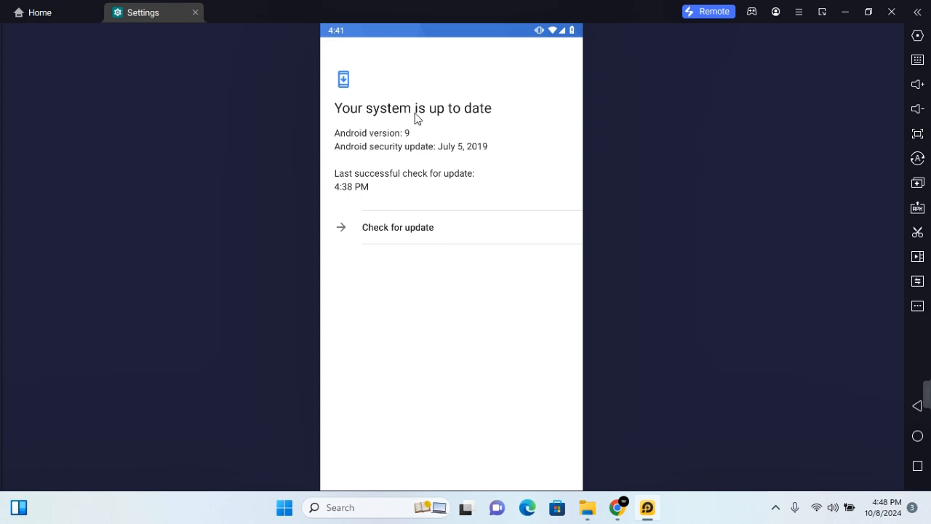
mouse_move(358, 120)
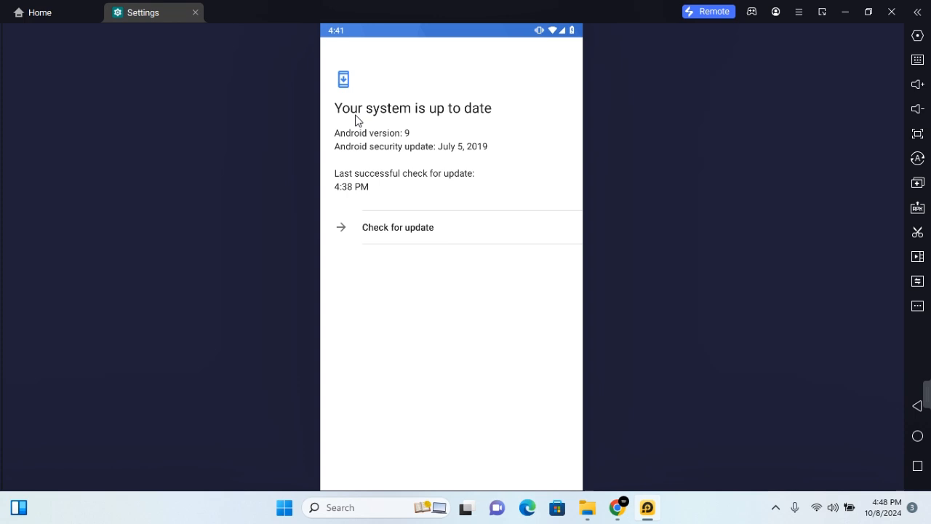
mouse_move(416, 148)
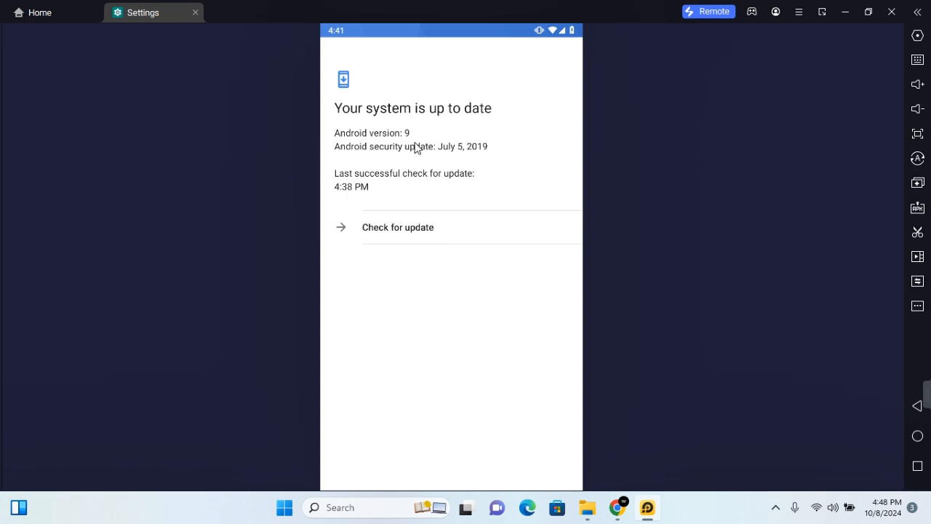
mouse_move(415, 195)
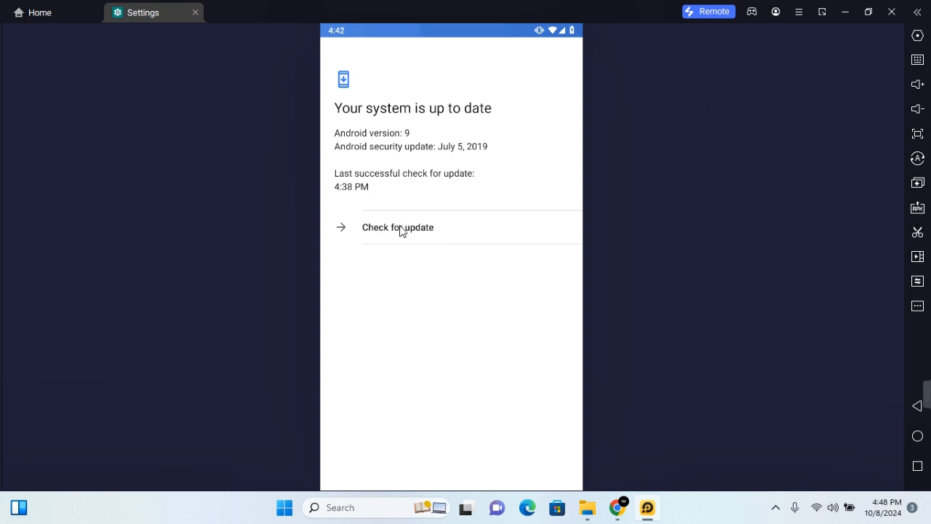
- Run 'Check for update' so the last successful check reads 4:42 PM
click(399, 227)
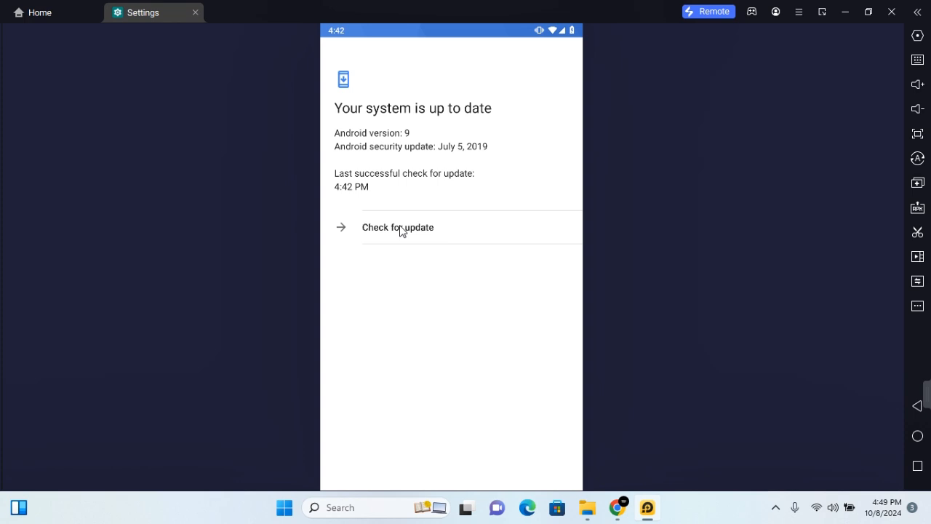
mouse_move(804, 387)
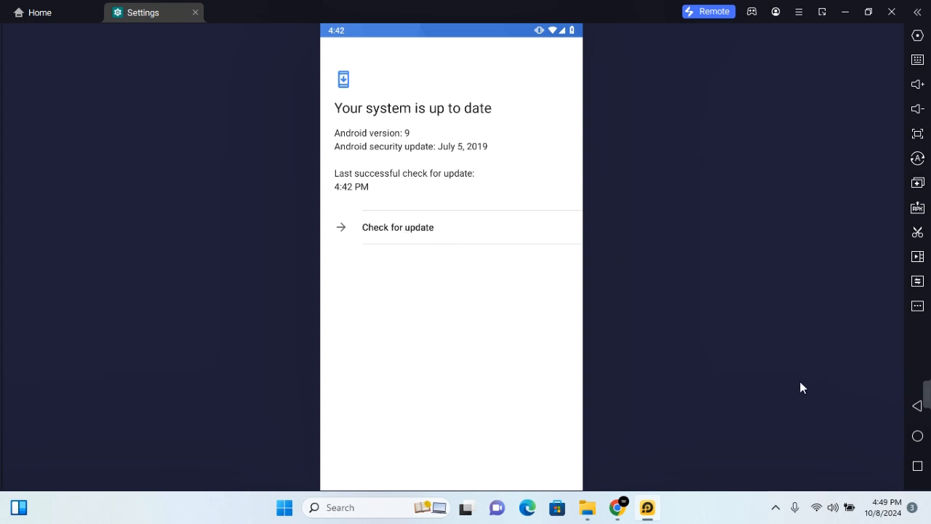